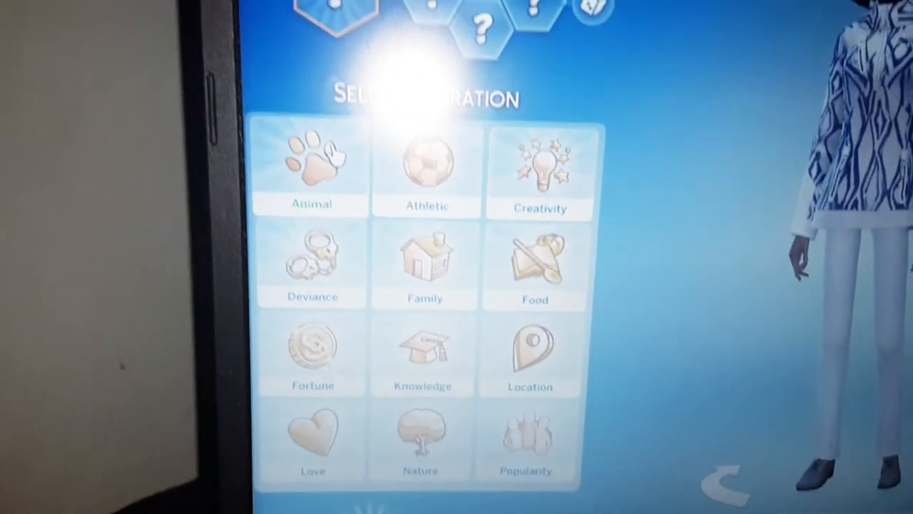
click(311, 164)
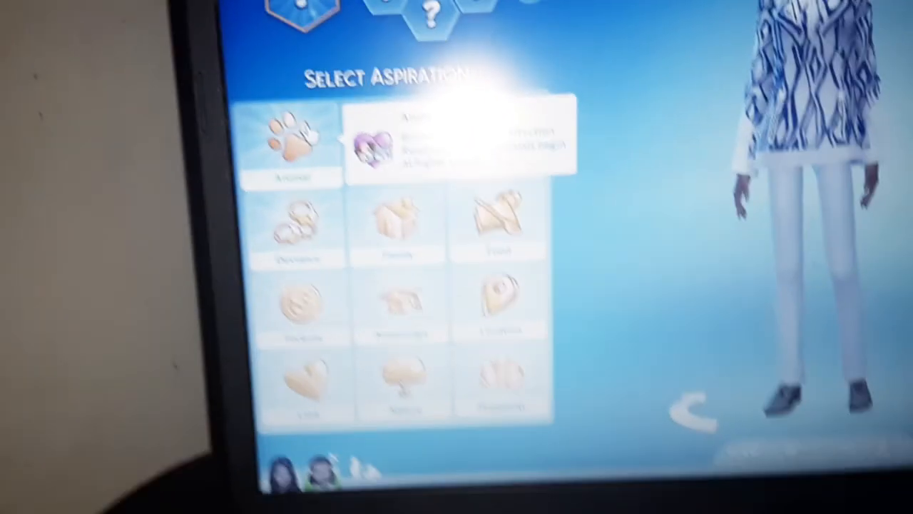